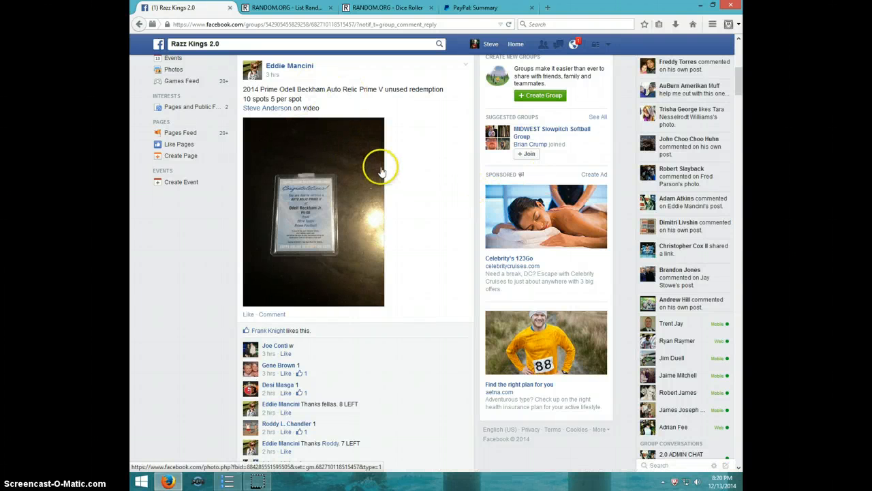
mouse_move(382, 185)
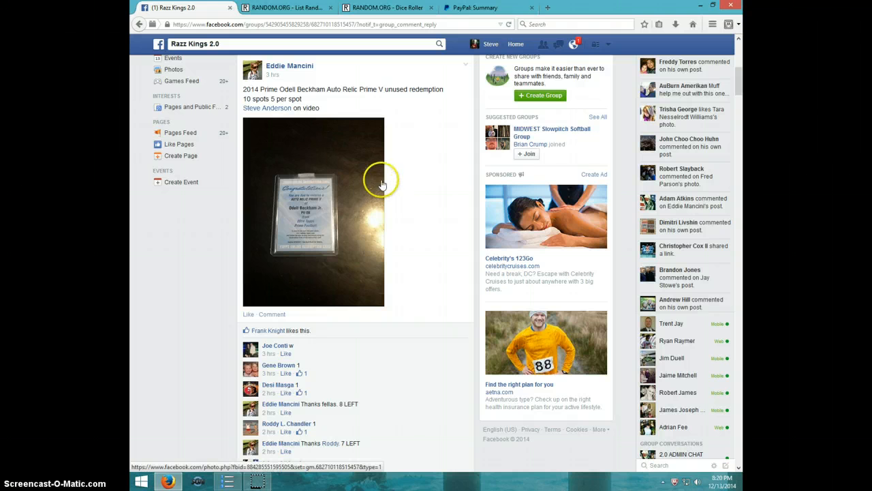
mouse_move(320, 207)
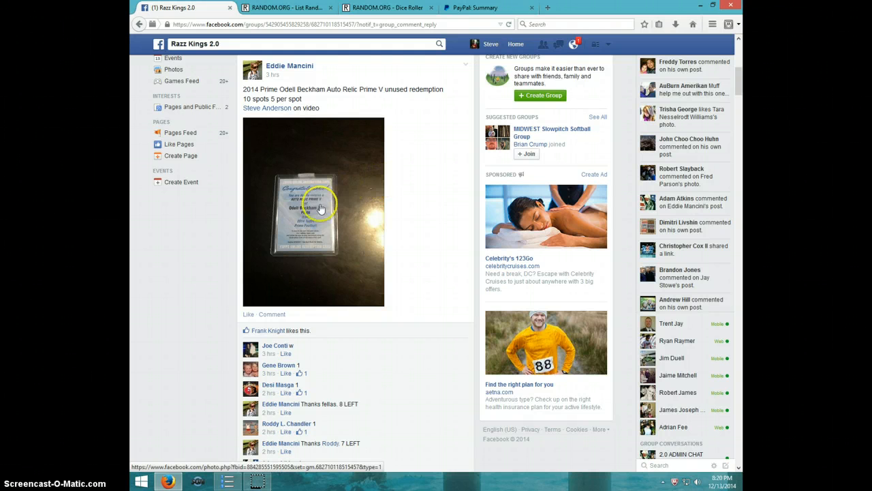
mouse_move(357, 221)
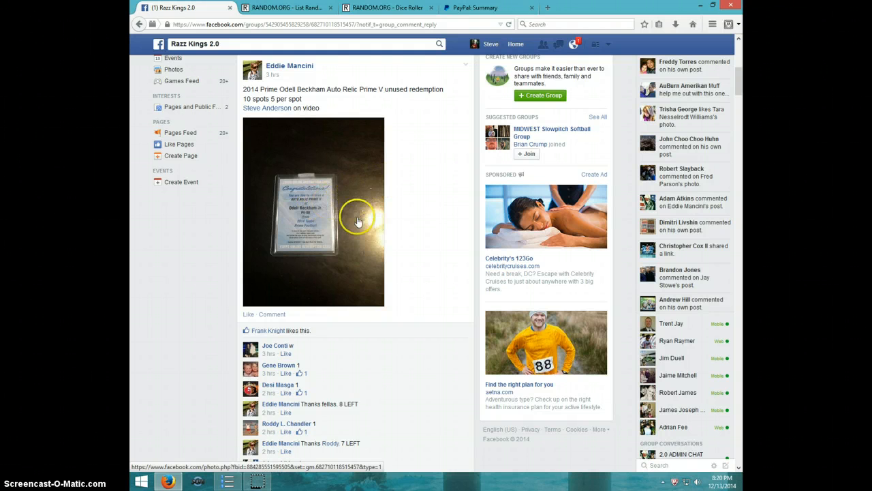
mouse_move(317, 223)
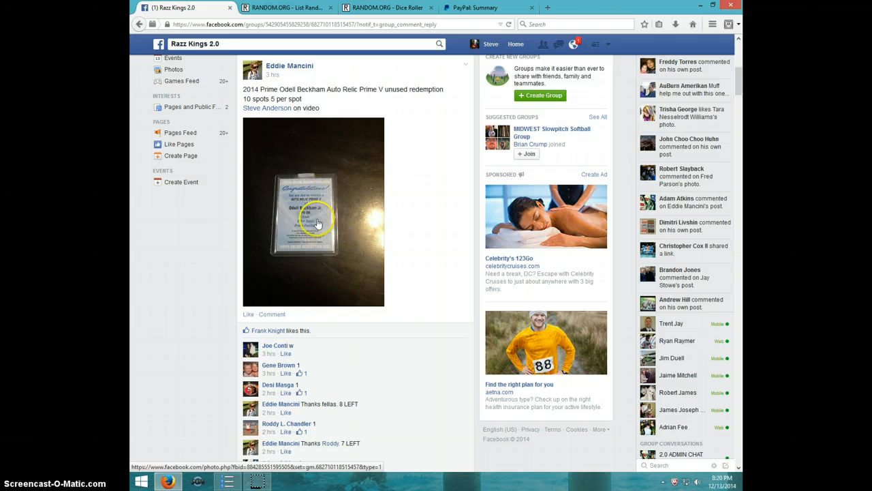
Scroll the card break post's comments down to the numbered ten-participant list
scroll(down, 3)
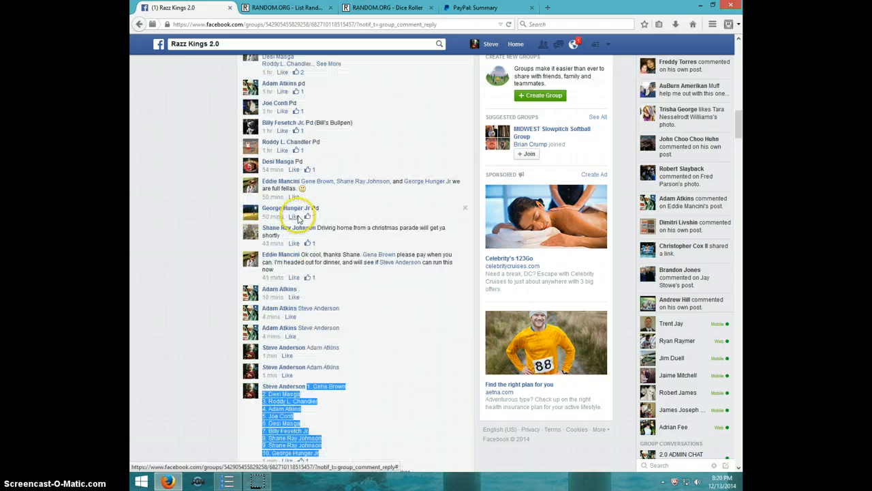
scroll(down, 3)
text(L)
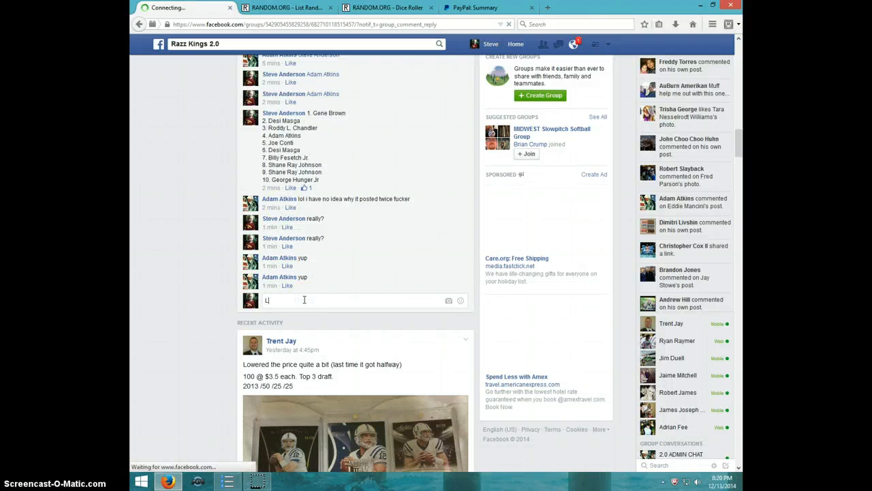
Post a 'LIVE' comment on the thread and show the taskbar date and time
text(IVE)
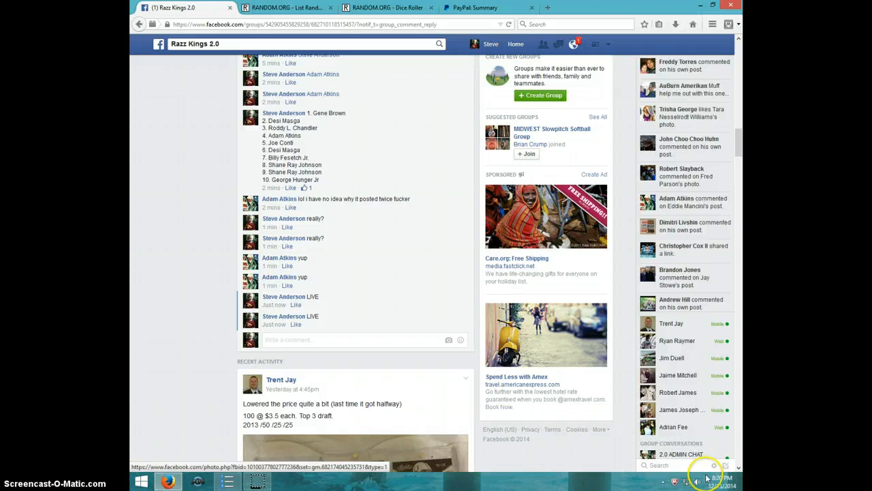
click(709, 480)
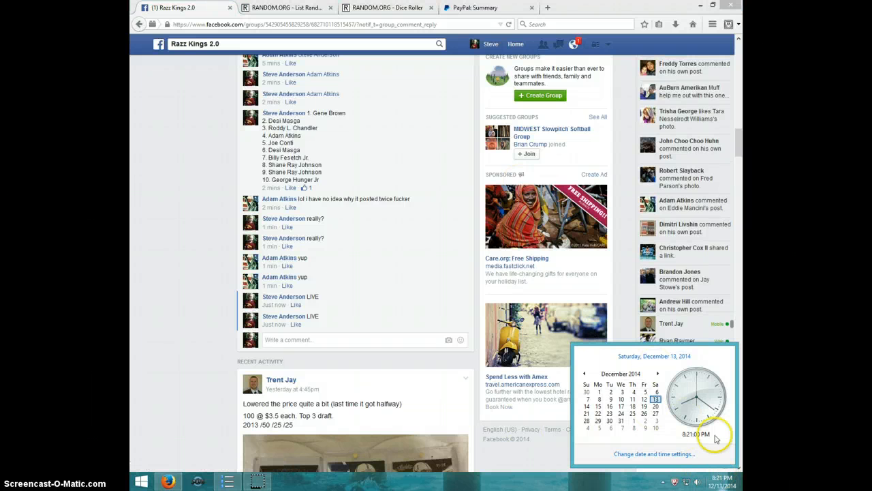
Roll two dice in the Dice Roller (2 and 3), then return to the List Randomizer with the ten names
click(387, 7)
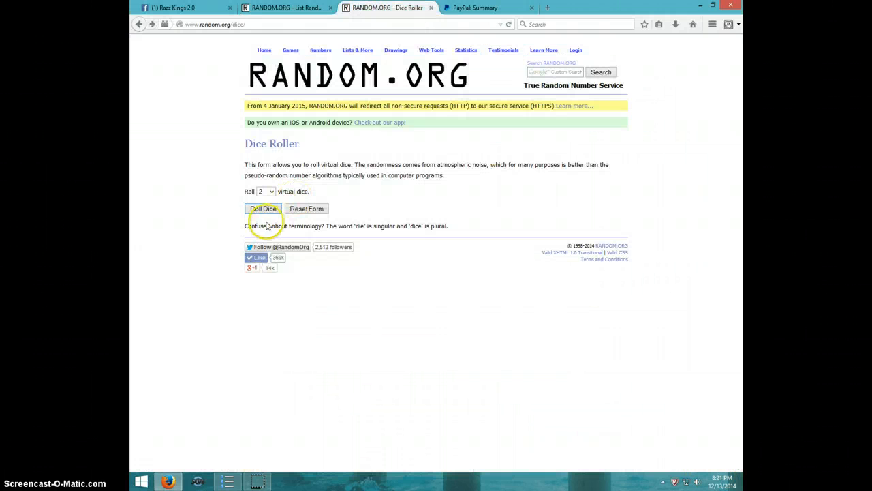
click(263, 209)
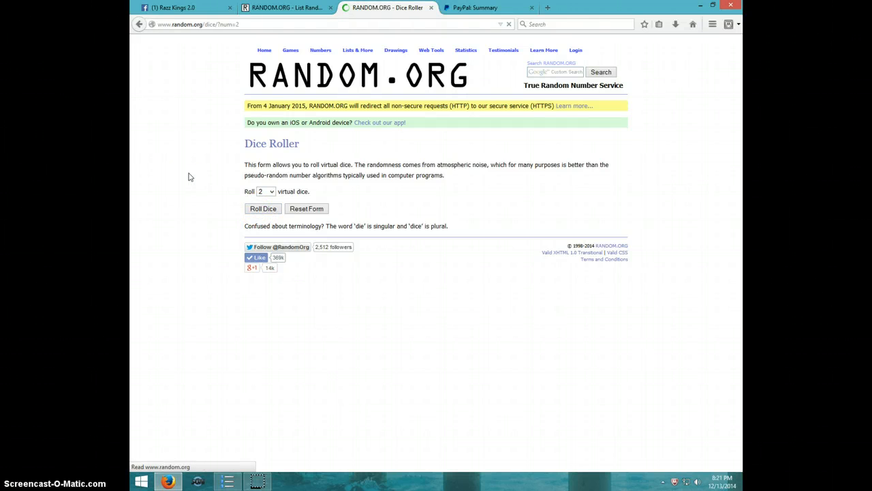
click(263, 208)
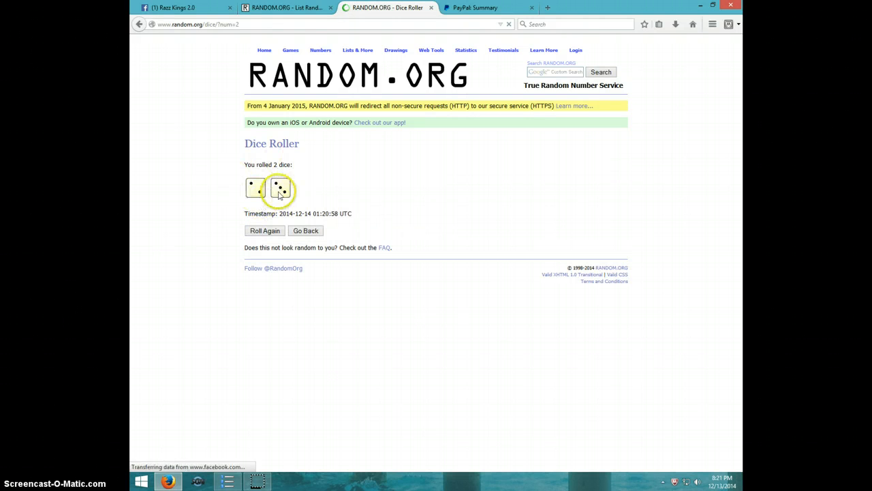
click(293, 8)
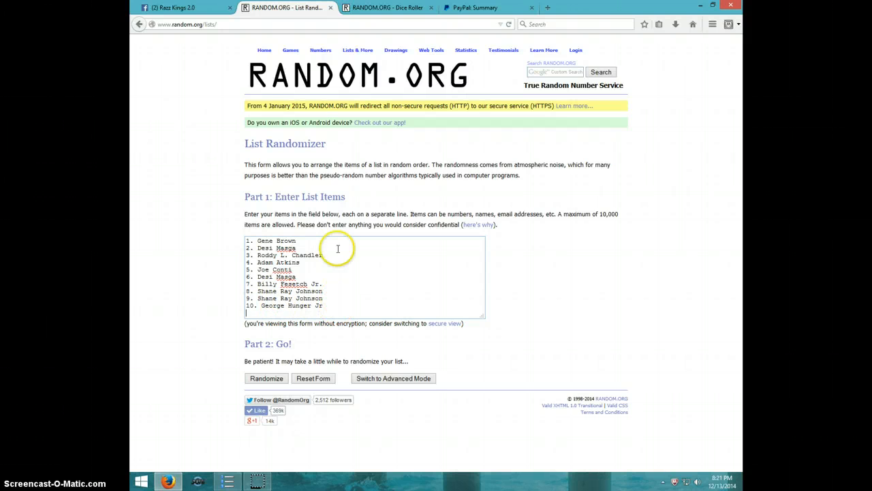
Recheck the dice total, then shuffle the participant list four times
click(387, 9)
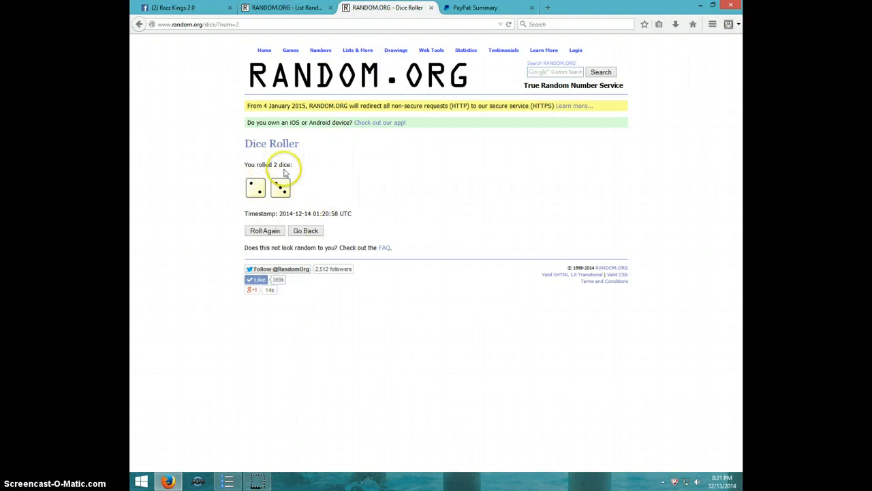
click(293, 9)
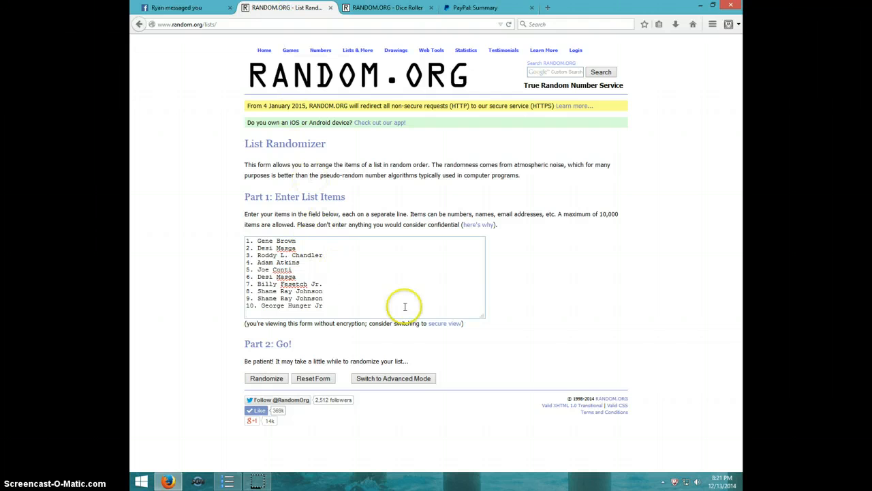
click(722, 479)
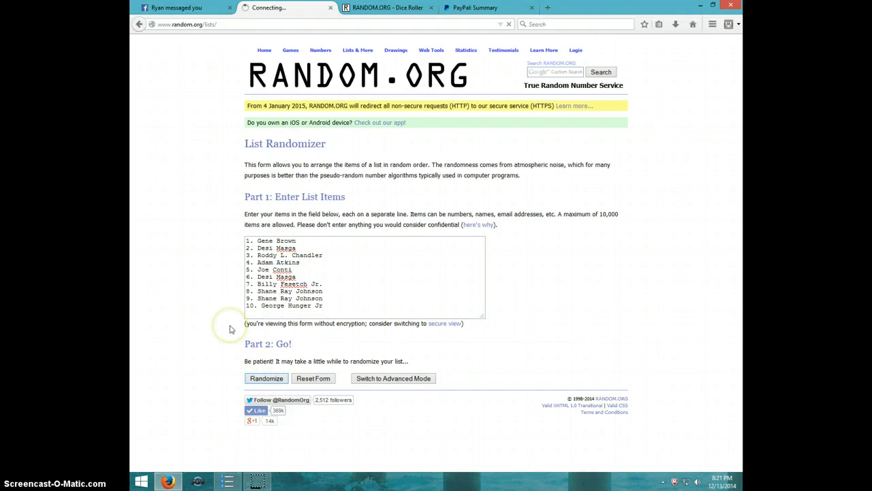
click(266, 378)
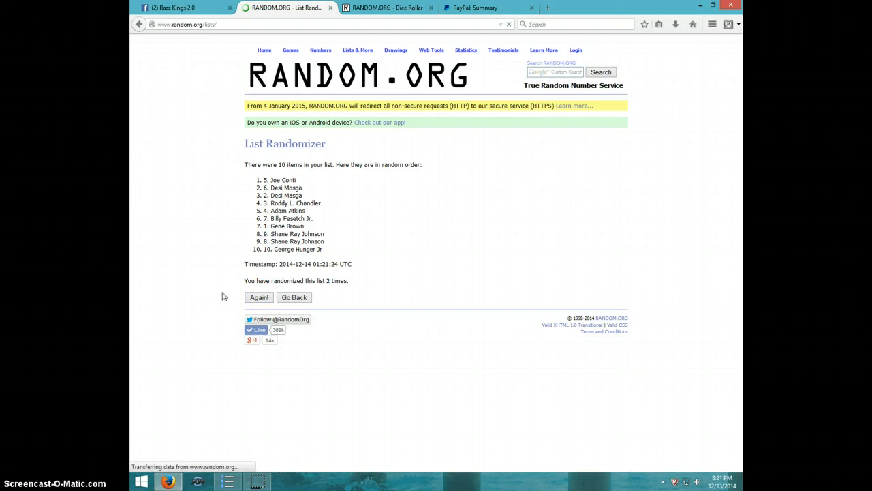
click(258, 297)
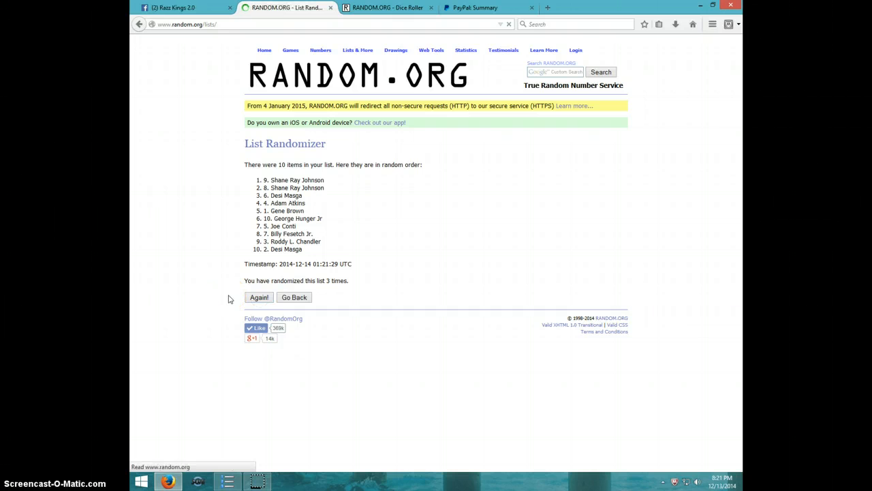
click(259, 298)
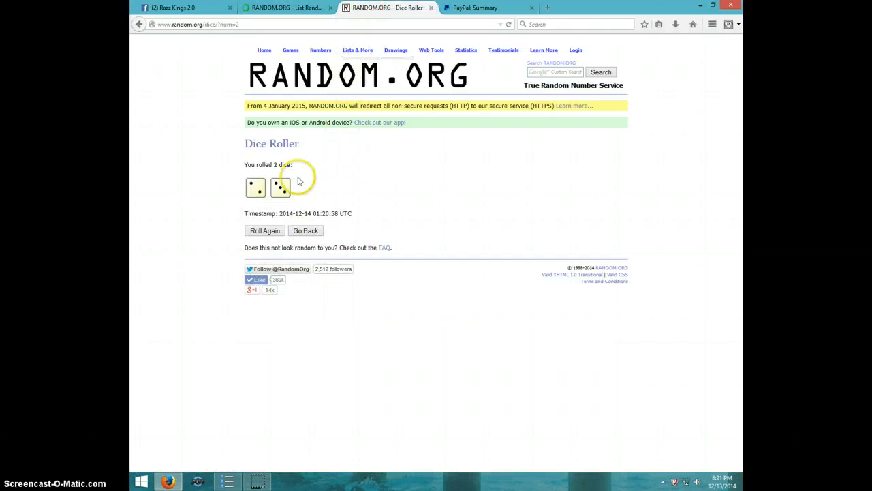
click(287, 8)
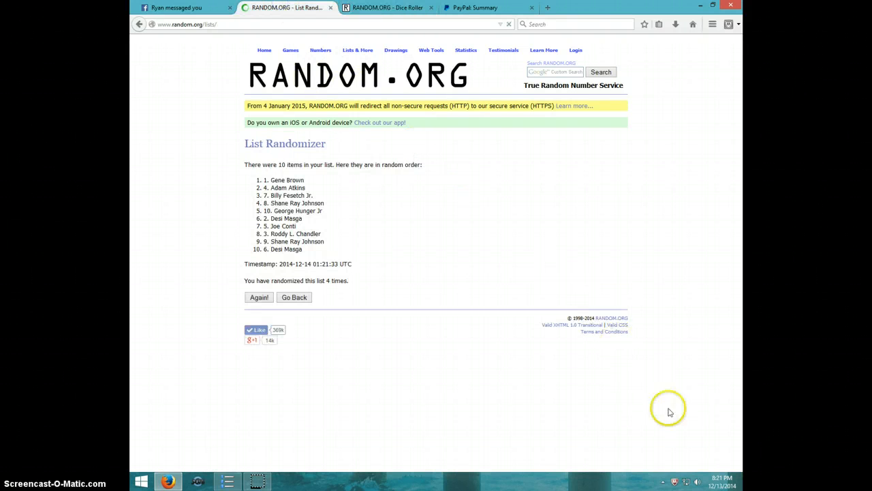
click(721, 480)
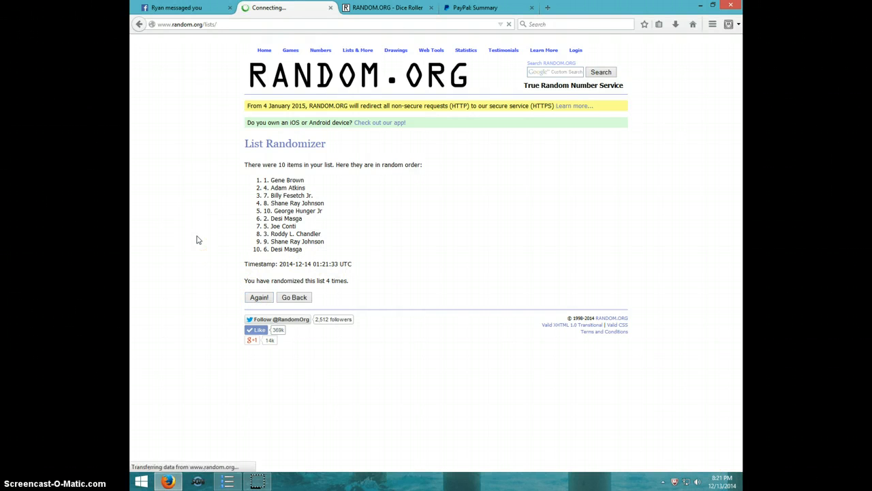
click(258, 297)
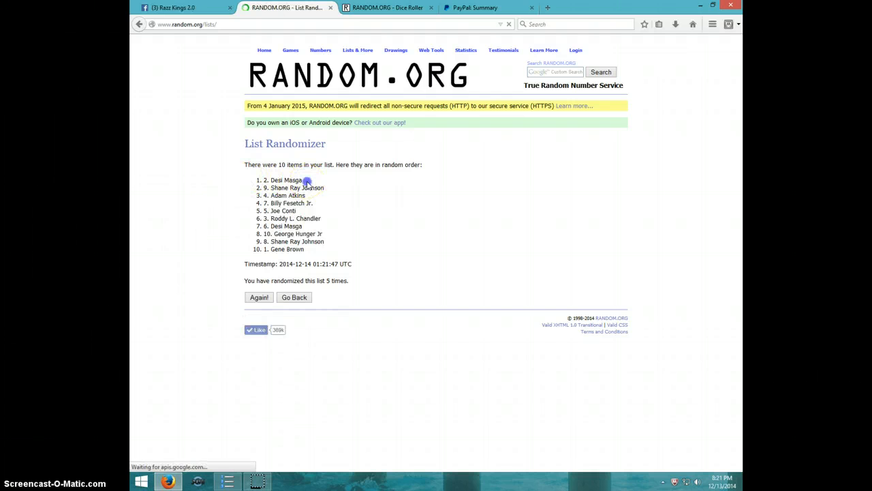
double_click(281, 179)
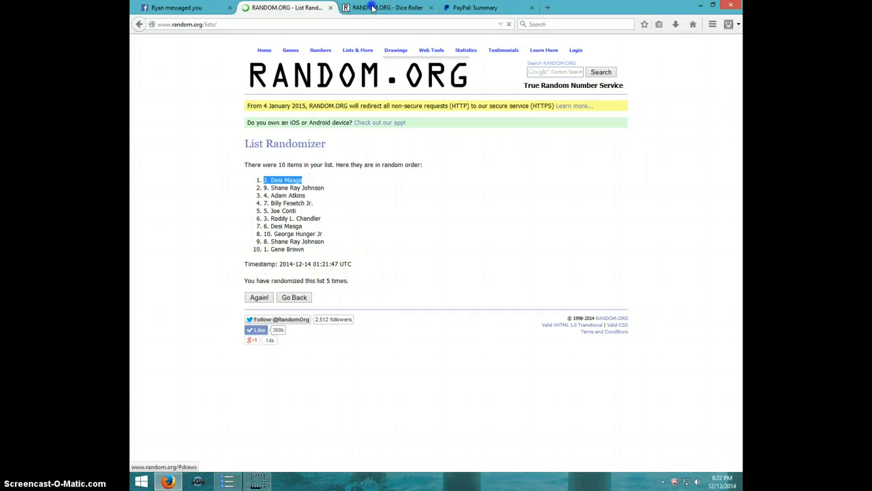
click(386, 7)
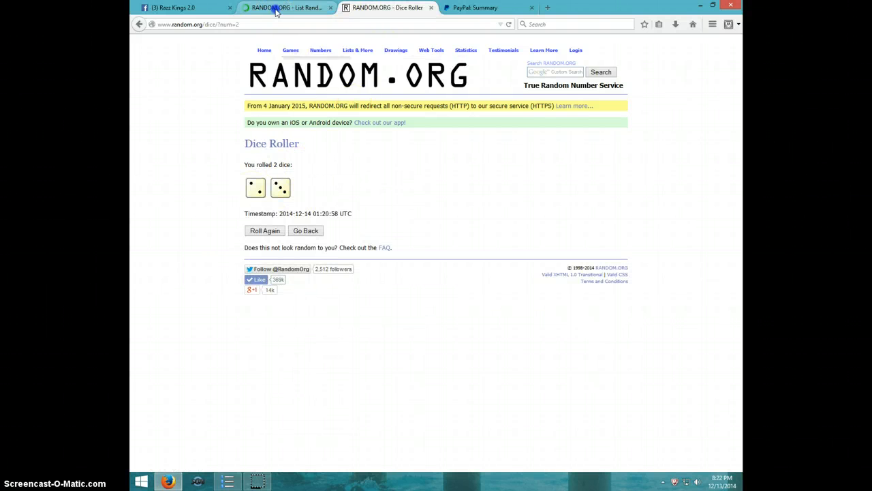
click(283, 7)
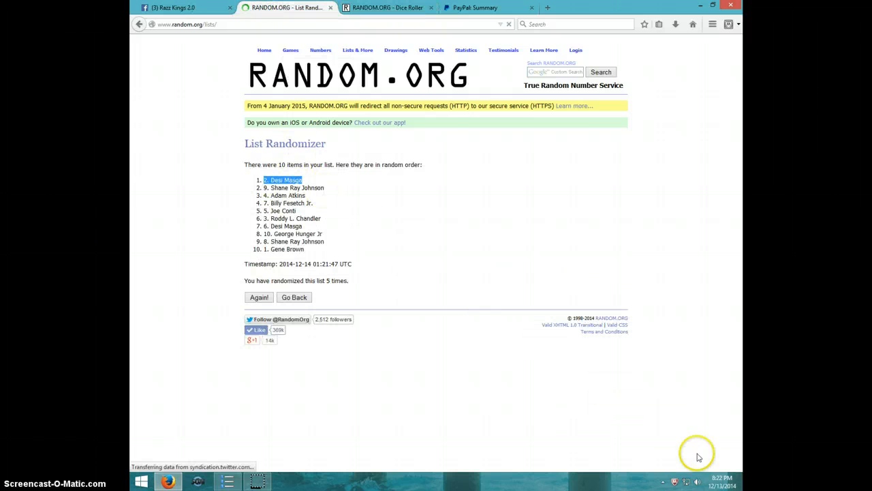
click(722, 483)
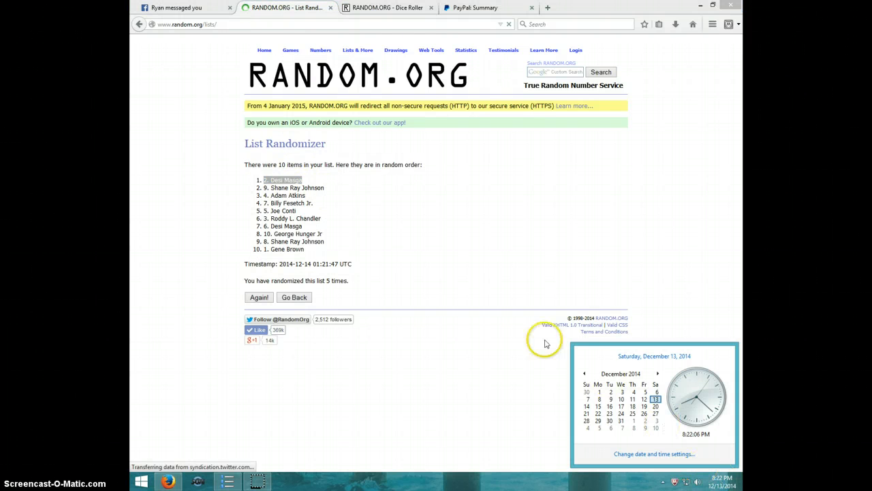
click(184, 8)
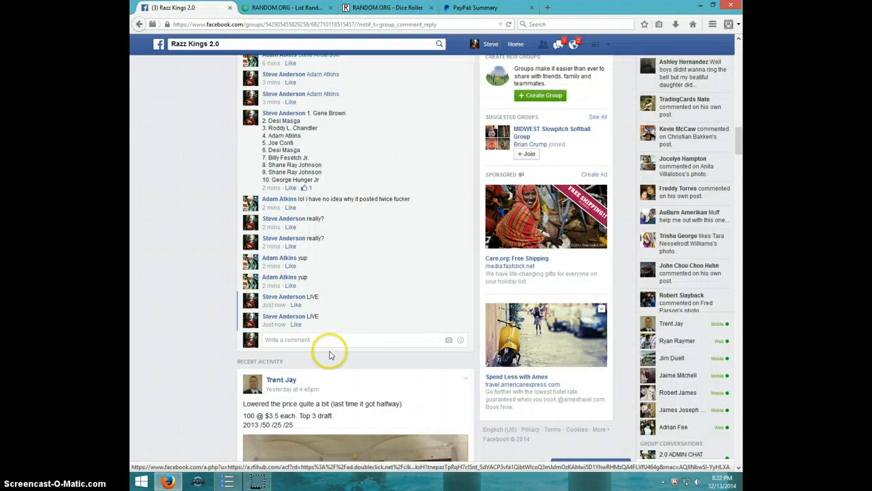
Post a 'DONE' comment under the LIVE replies and show the taskbar date and time
click(296, 340)
text(DONE)
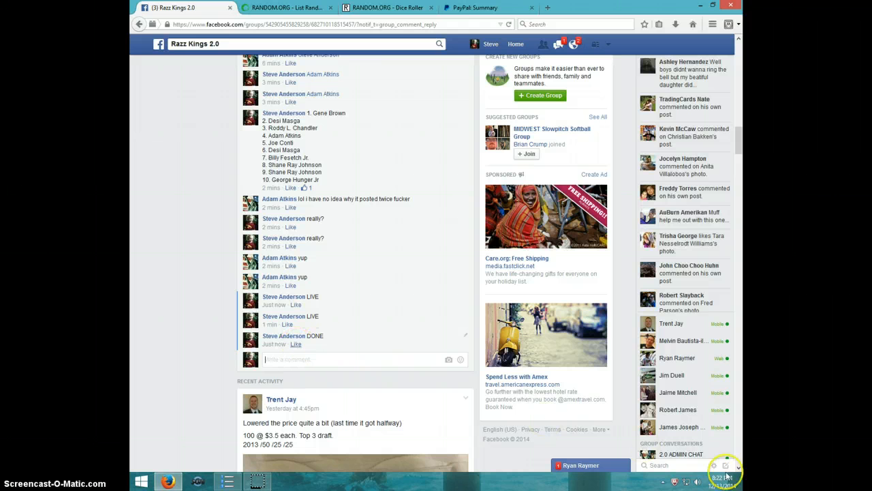
click(721, 478)
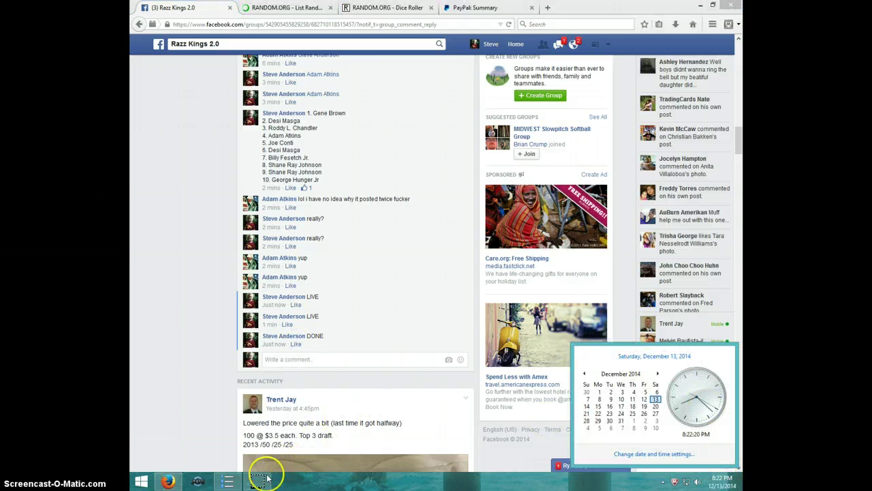